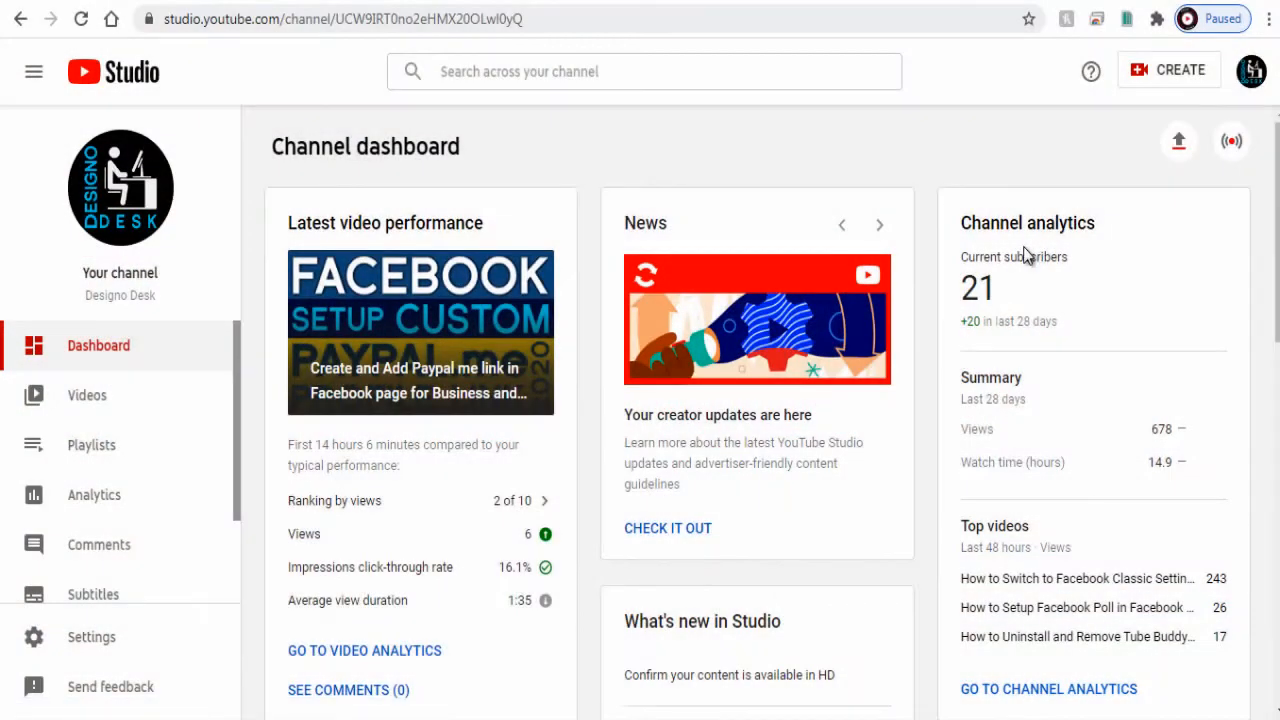
pyautogui.moveTo(115, 445)
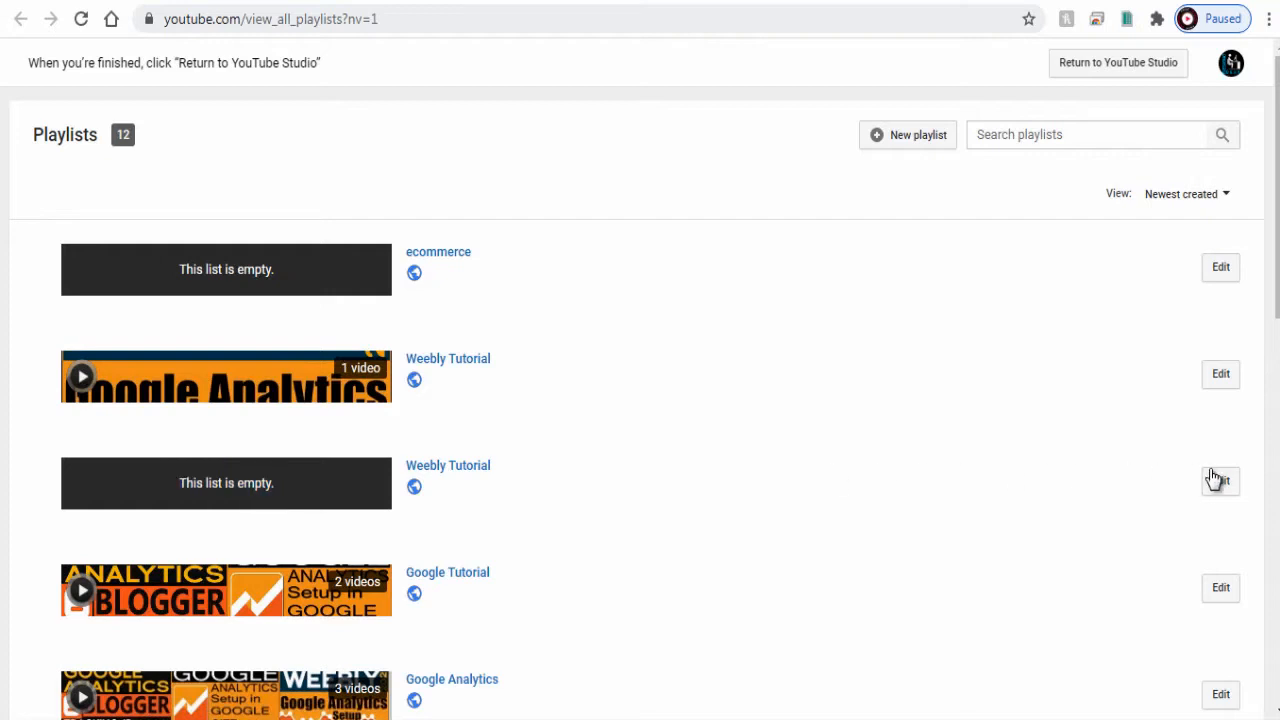
# Open the empty duplicate Weebly Tutorial playlist from the channel's playlist list.
pyautogui.click(1220, 483)
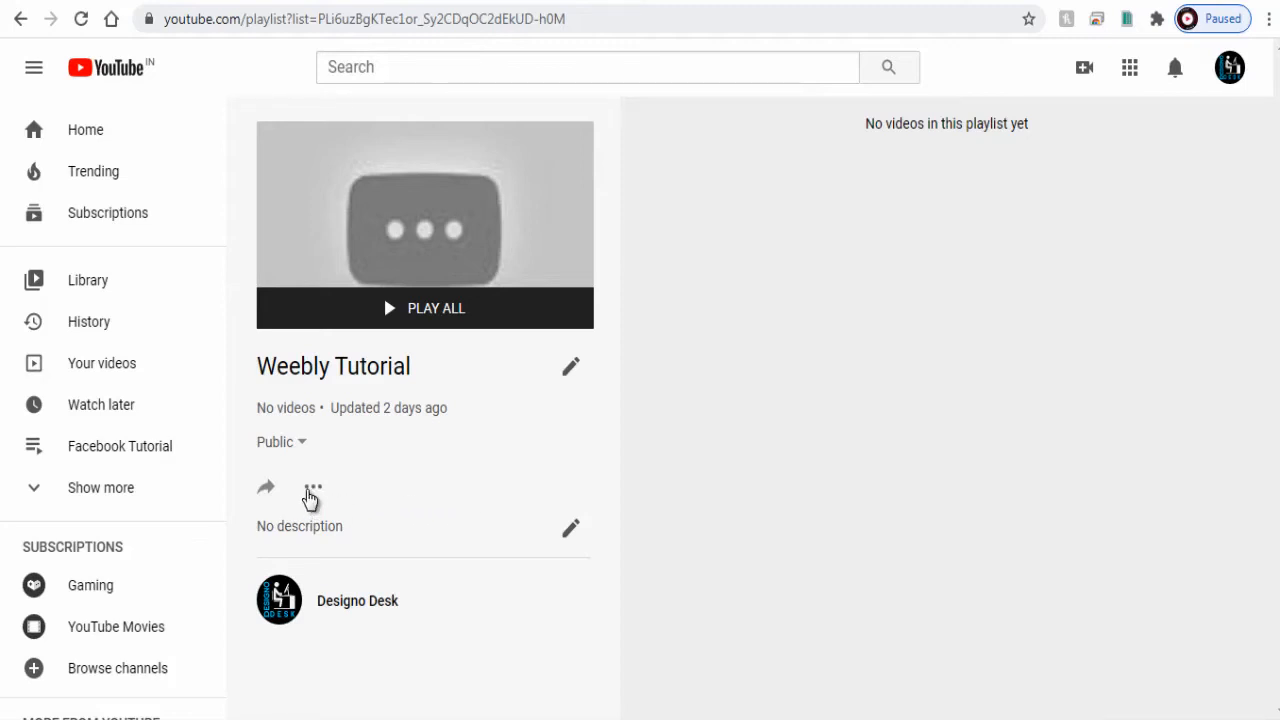
# Choose Delete playlist from the empty Weebly Tutorial playlist's options menu.
pyautogui.click(313, 487)
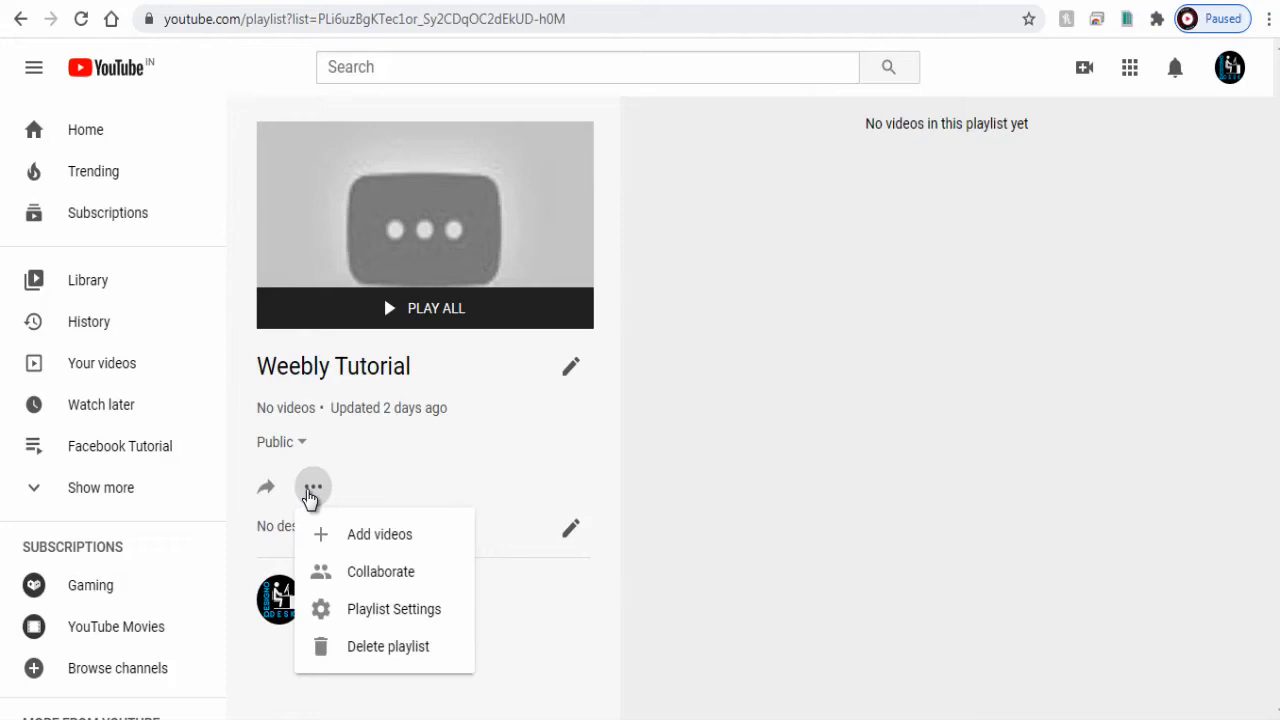
pyautogui.moveTo(330, 520)
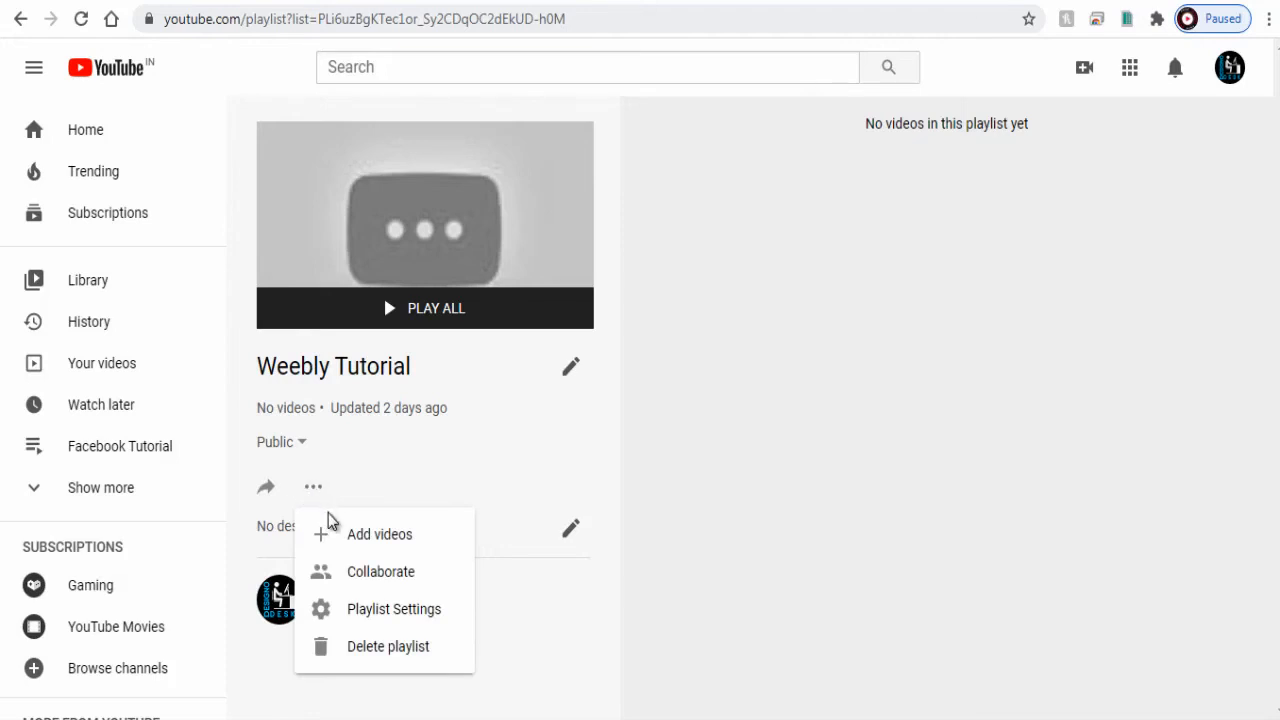
pyautogui.click(388, 646)
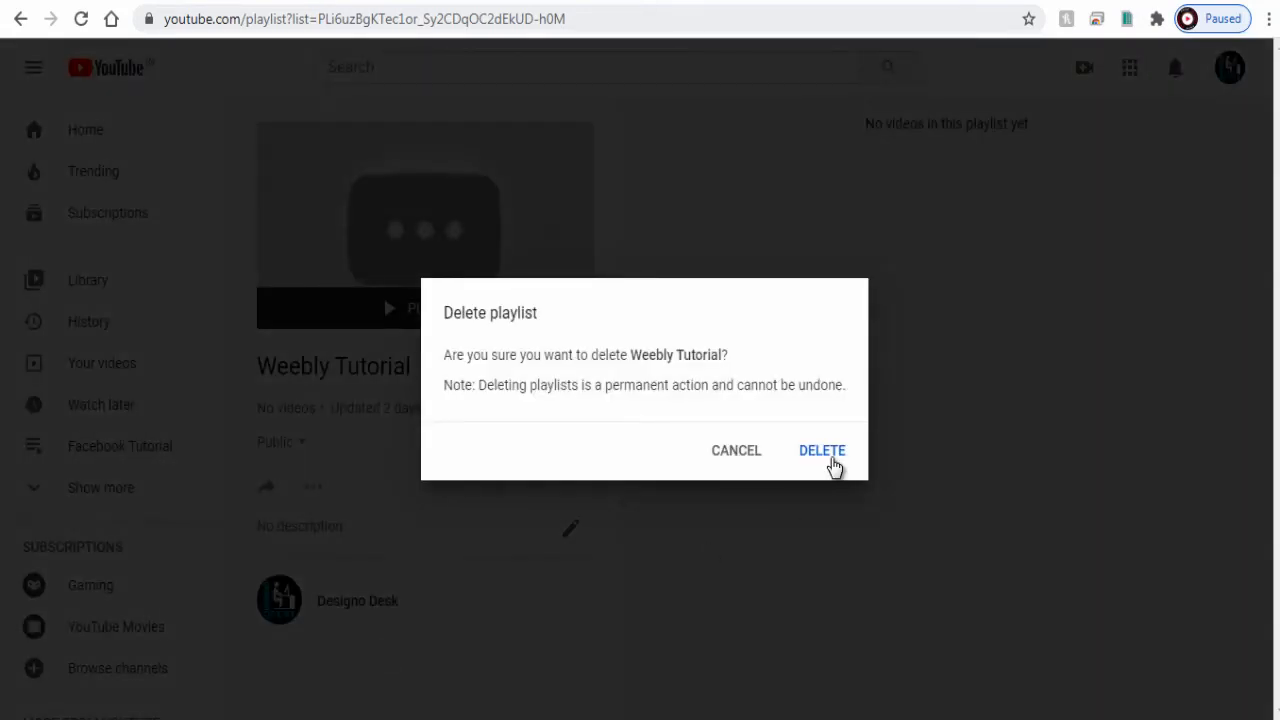
# Confirm the deletion, then check that Studio's playlist list shows 11 playlists.
pyautogui.click(821, 450)
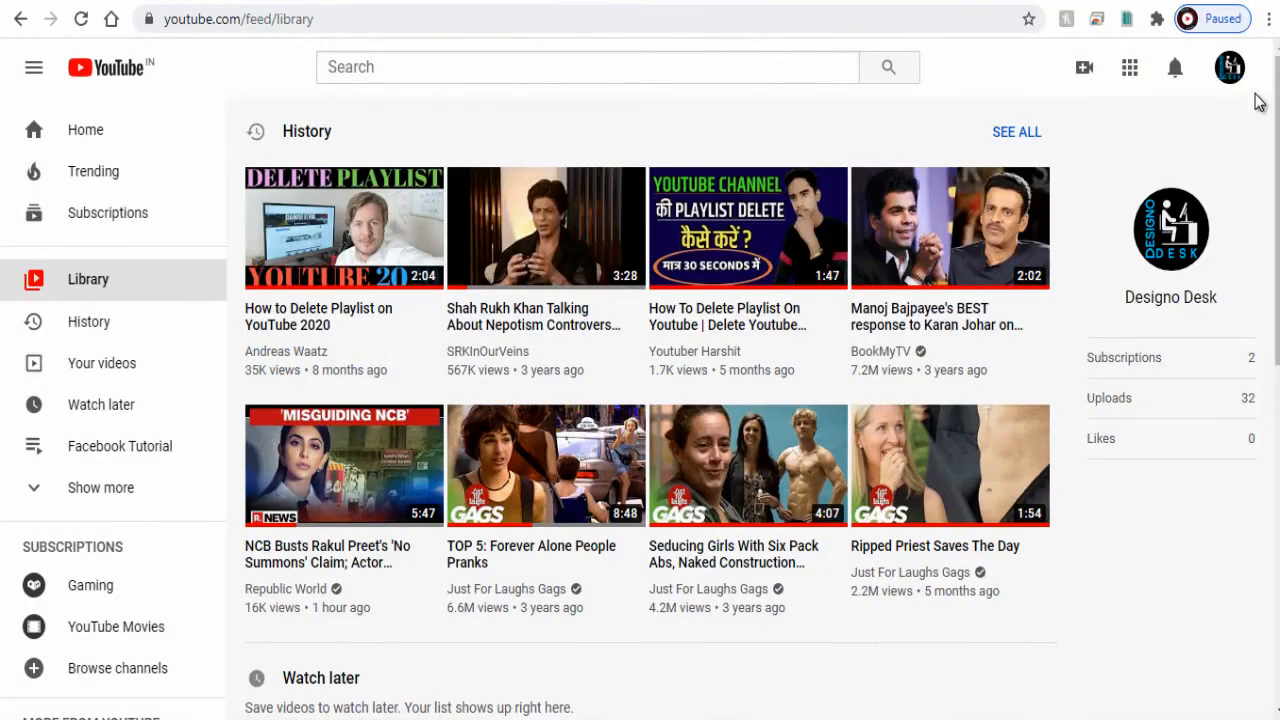
pyautogui.click(1229, 67)
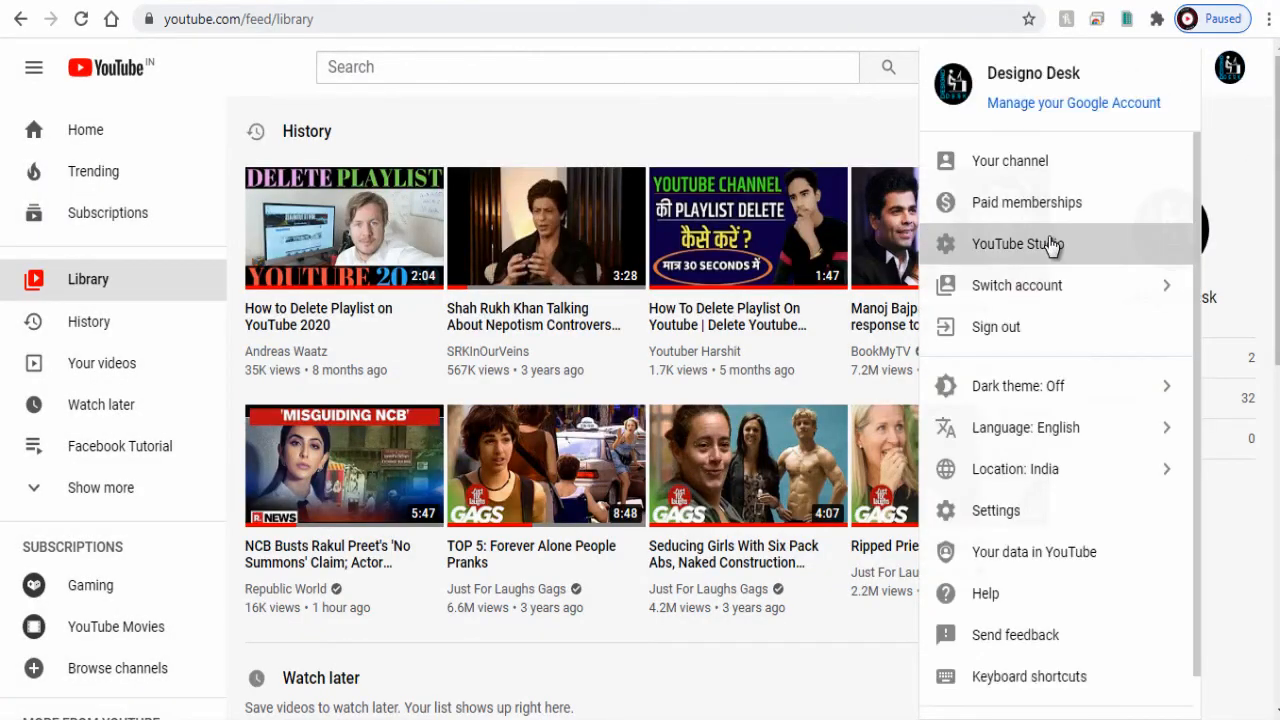
pyautogui.click(1017, 243)
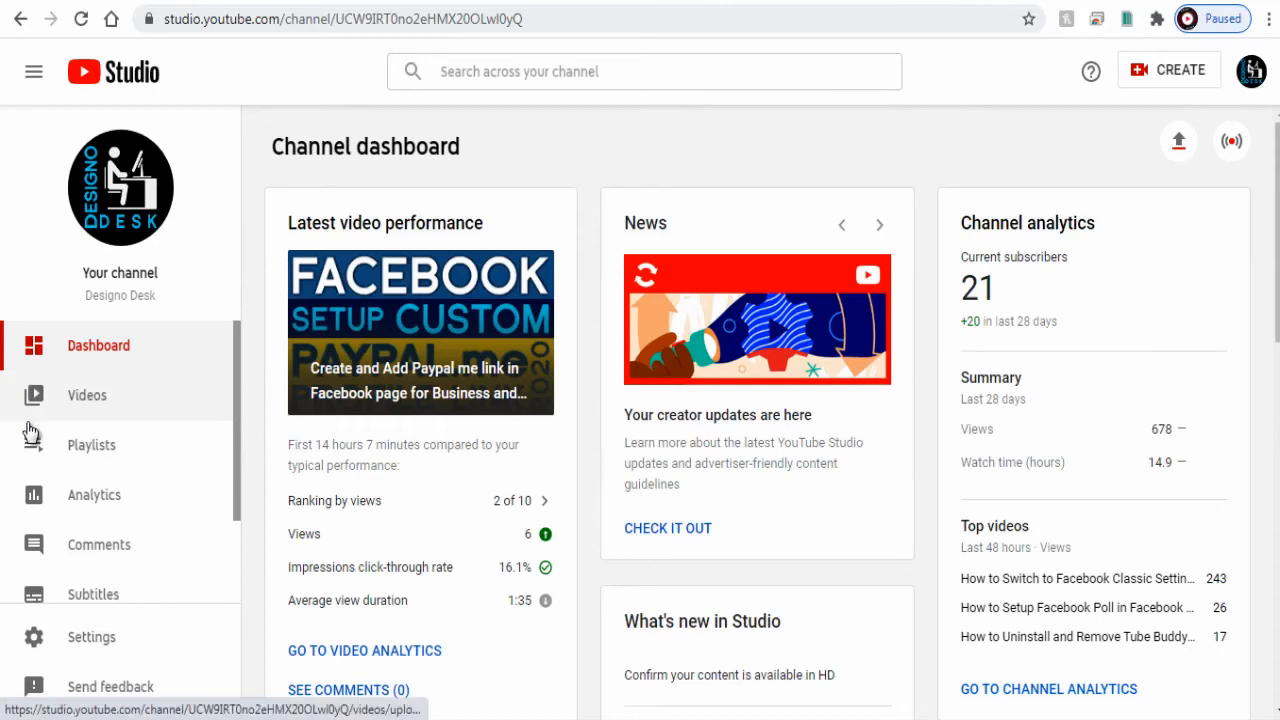
pyautogui.click(91, 445)
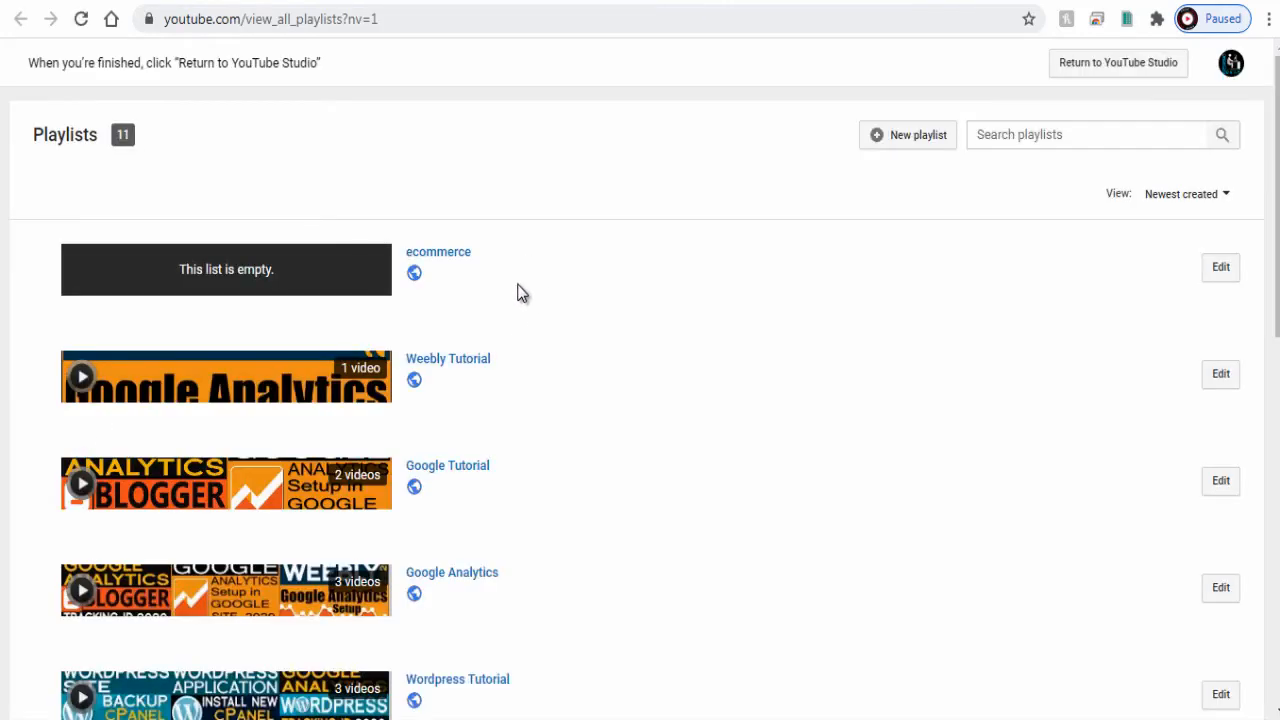
pyautogui.scroll(-3)
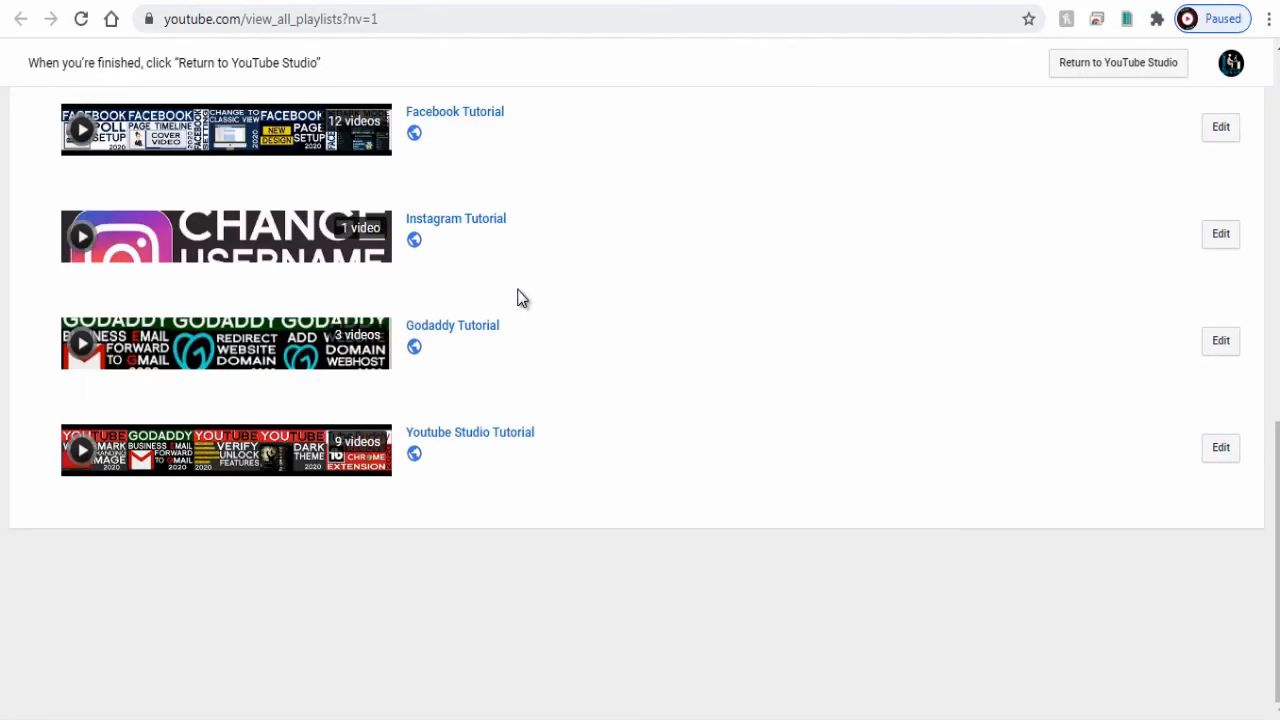